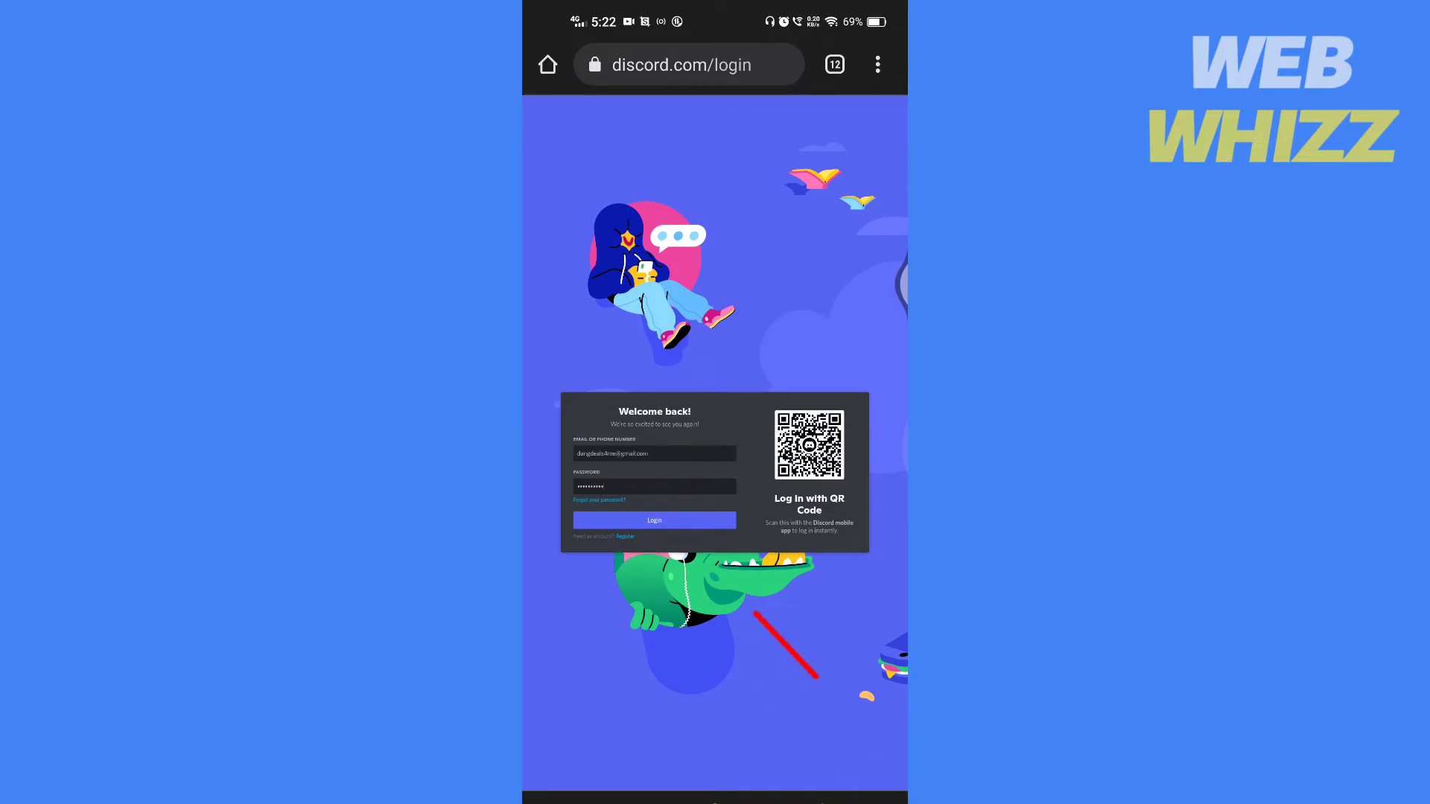
Log in to Discord with the pre-filled email and password.
{"action": "left_click", "coordinate": [654, 520]}
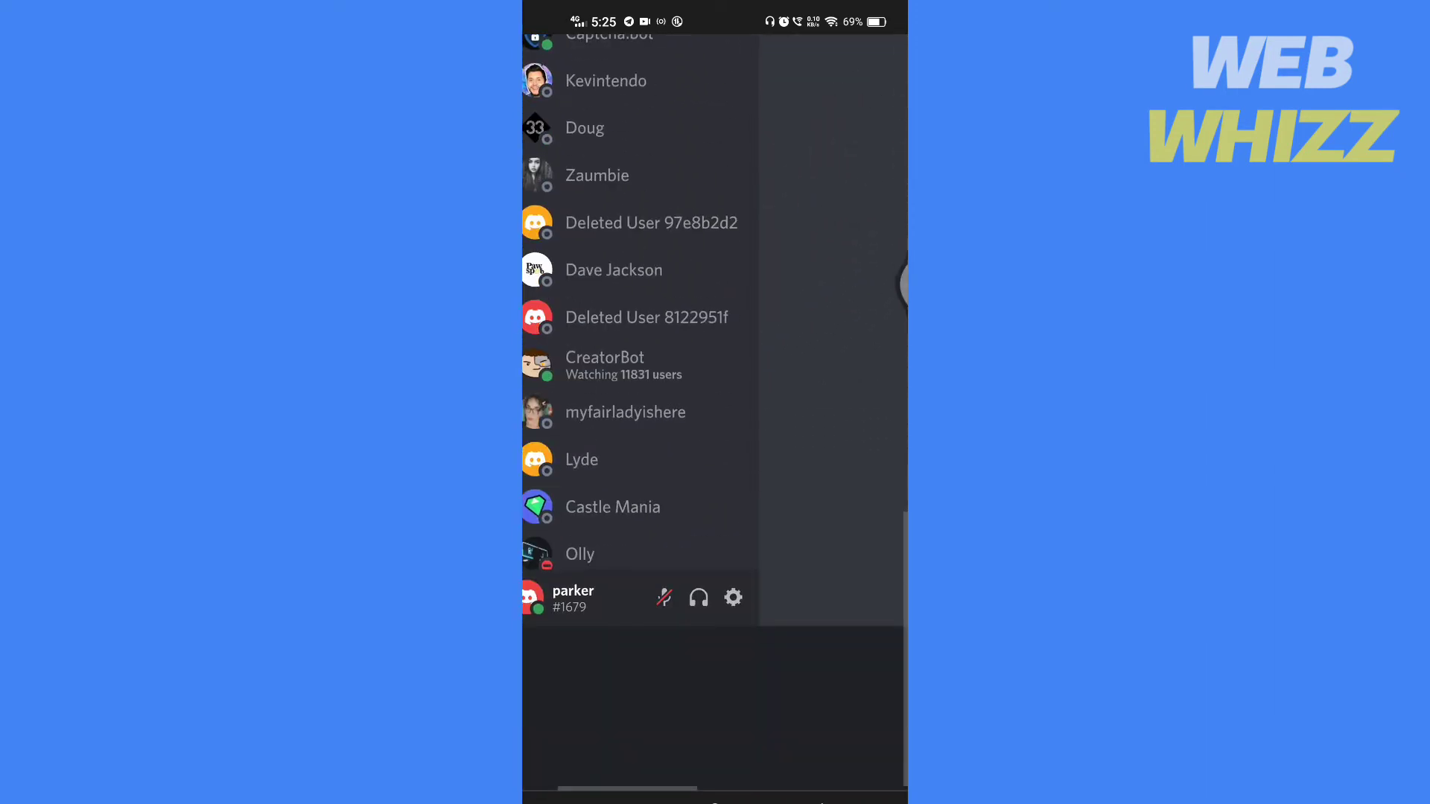
From the user panel, open Switch Accounts and start adding another account.
{"action": "left_click", "coordinate": [572, 598]}
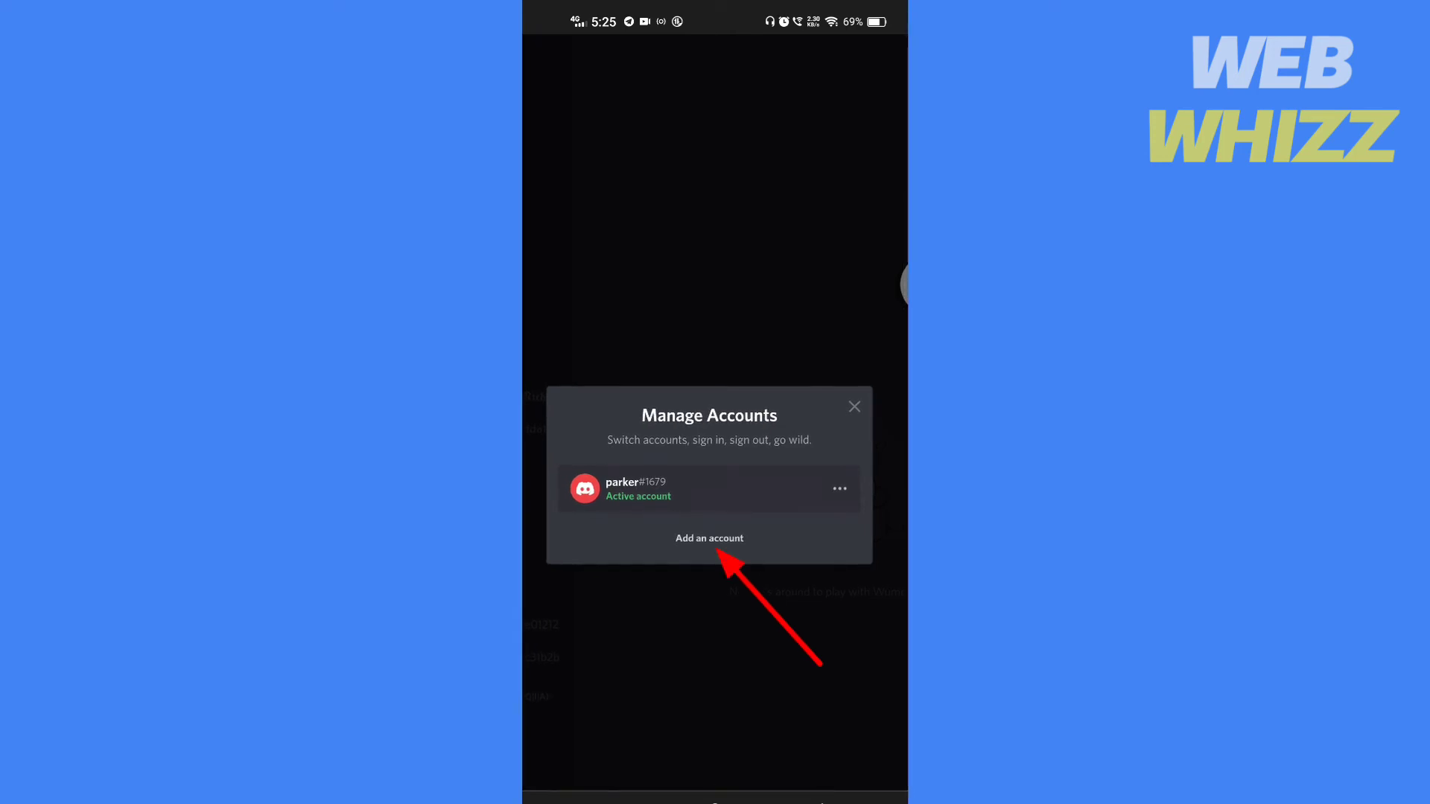
{"action": "left_click", "coordinate": [708, 536]}
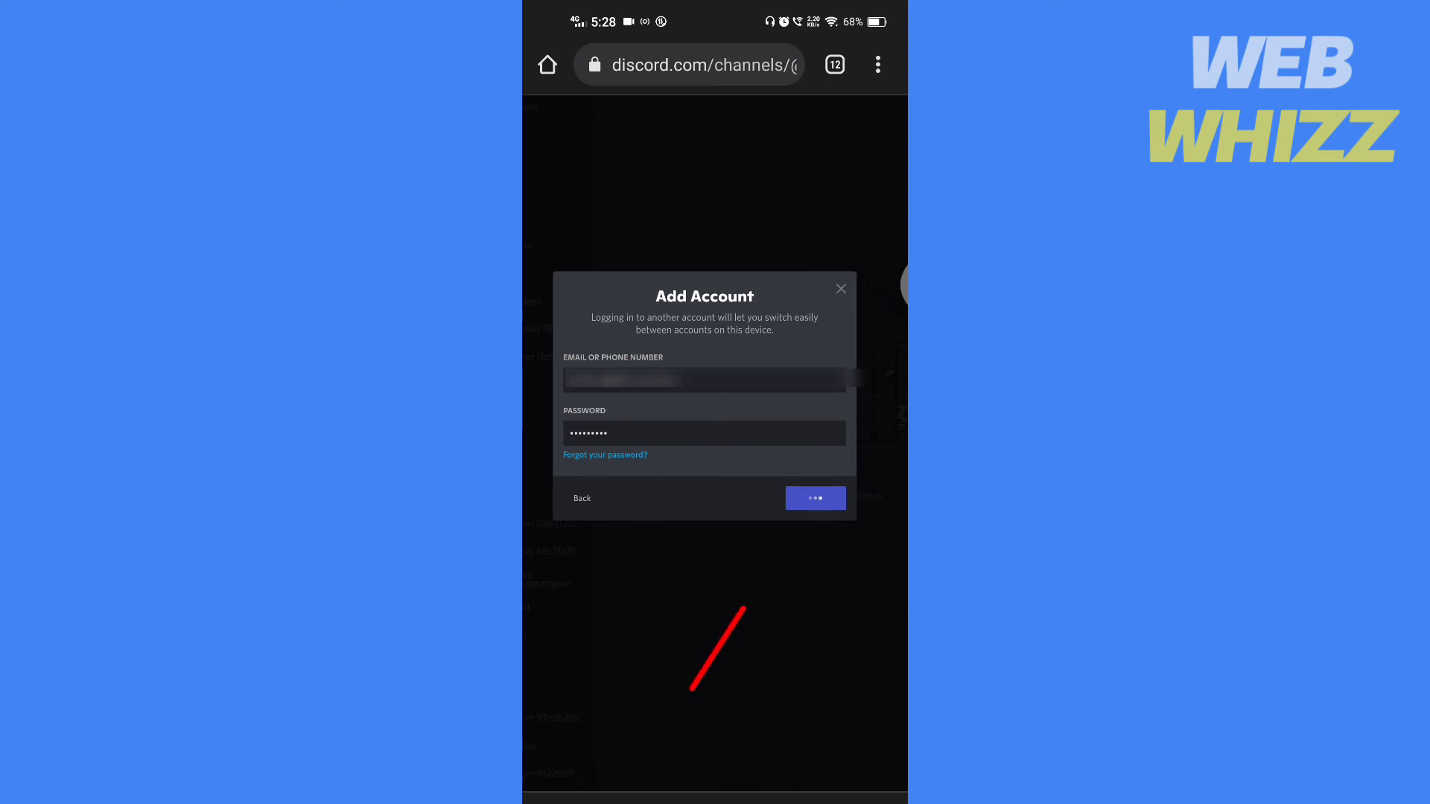
Submit the second account's login to add and switch to parker.
{"action": "left_click", "coordinate": [814, 498]}
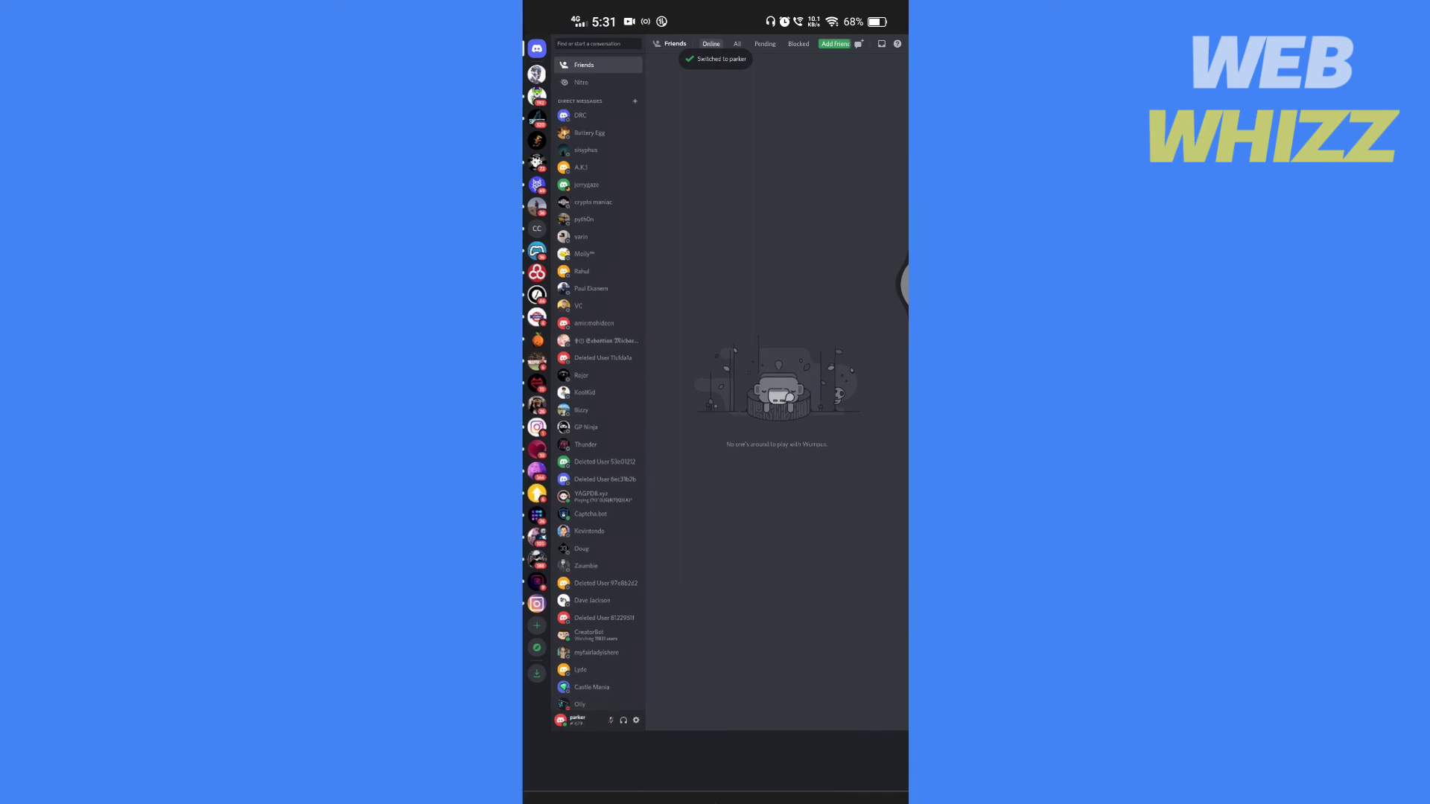